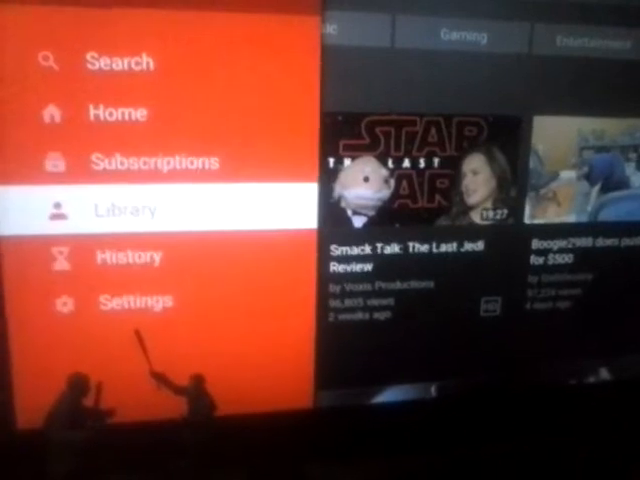
- Go to the Library section from the YouTube side menu
click(126, 208)
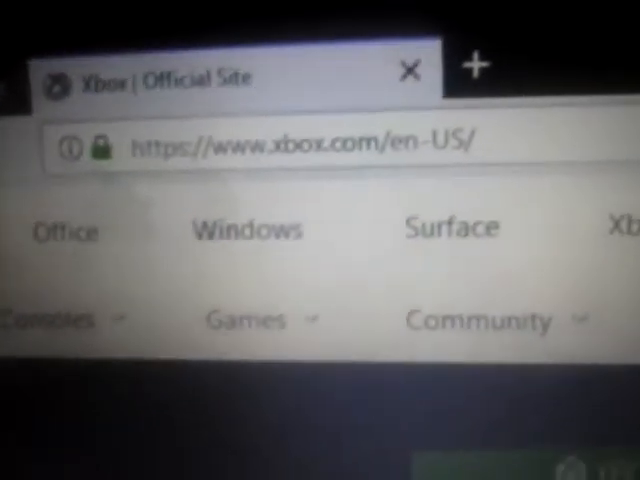
- Scroll down the Xbox.com US home page
scroll(down, 3)
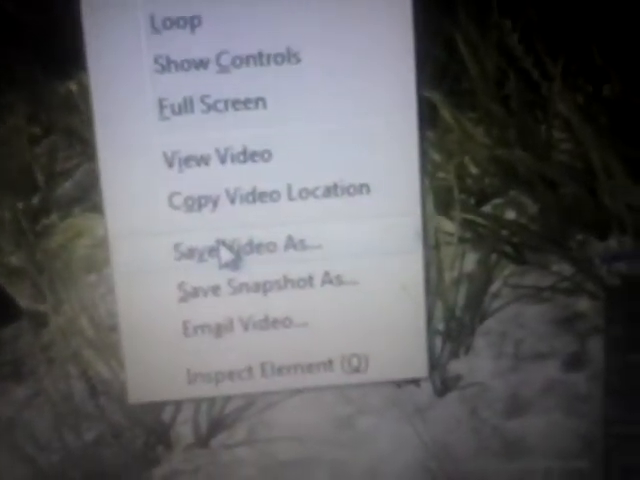
- Save the game capture video to the computer as test.MP4
click(248, 244)
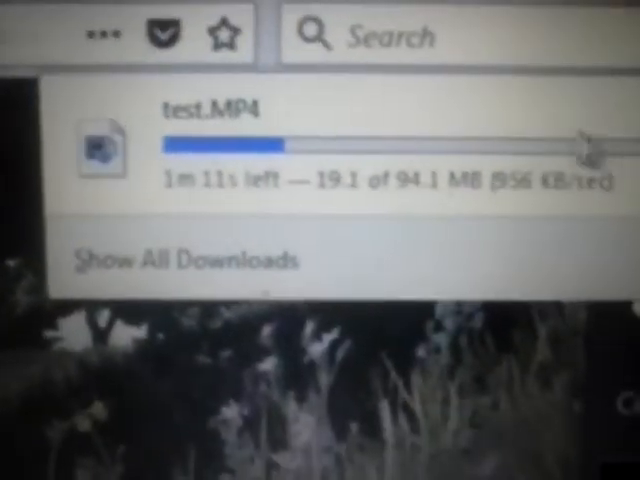